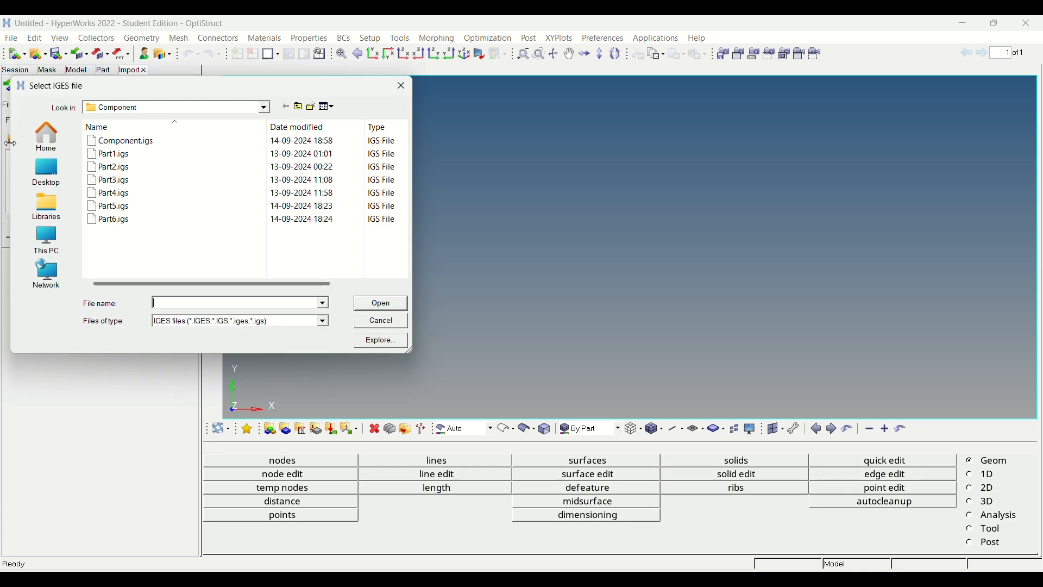
- Import the bracket geometry from Component.igs as a single component
{"action": "double_click", "coordinate": [124, 140]}
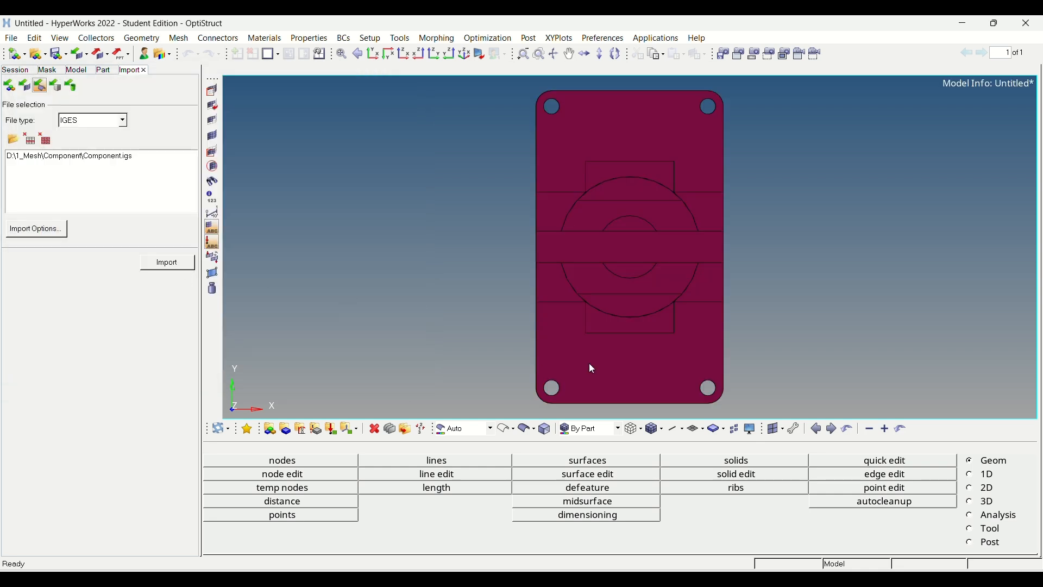
{"action": "left_click", "coordinate": [166, 261]}
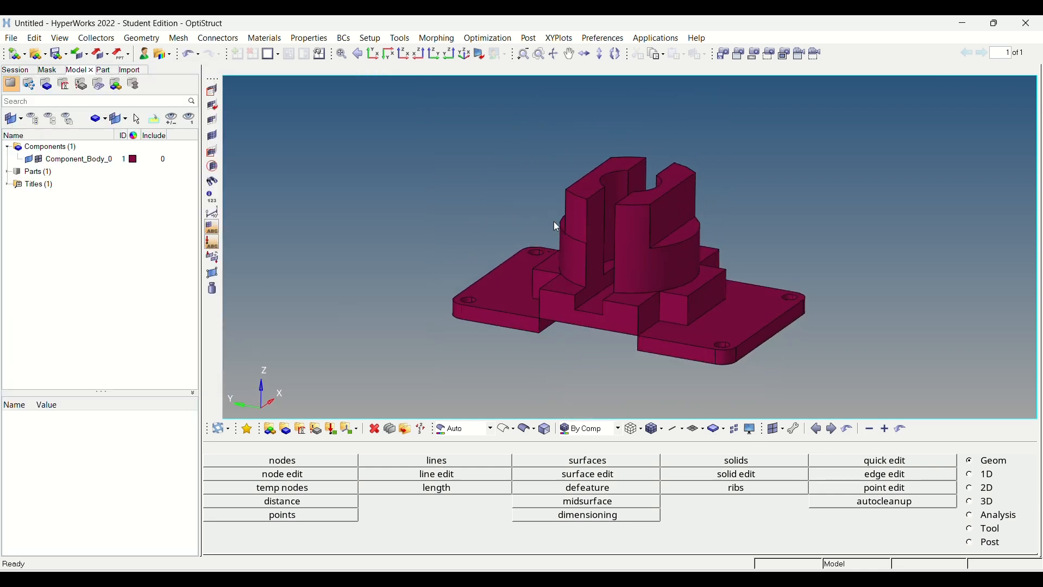
- Set up automesh on the boss faces with element size 2.5, quads only
{"action": "left_click", "coordinate": [987, 488]}
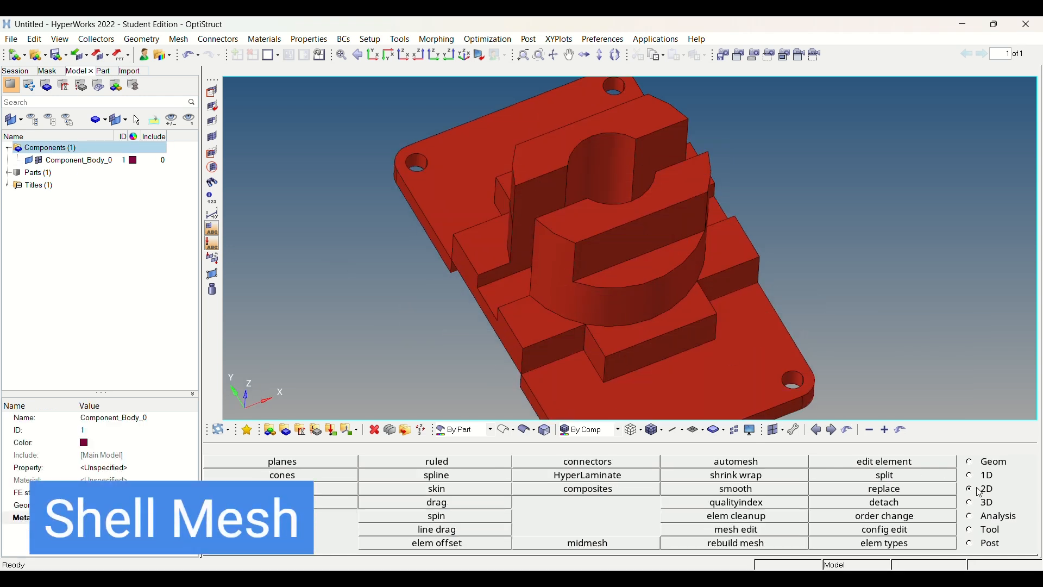
{"action": "left_click", "coordinate": [735, 461]}
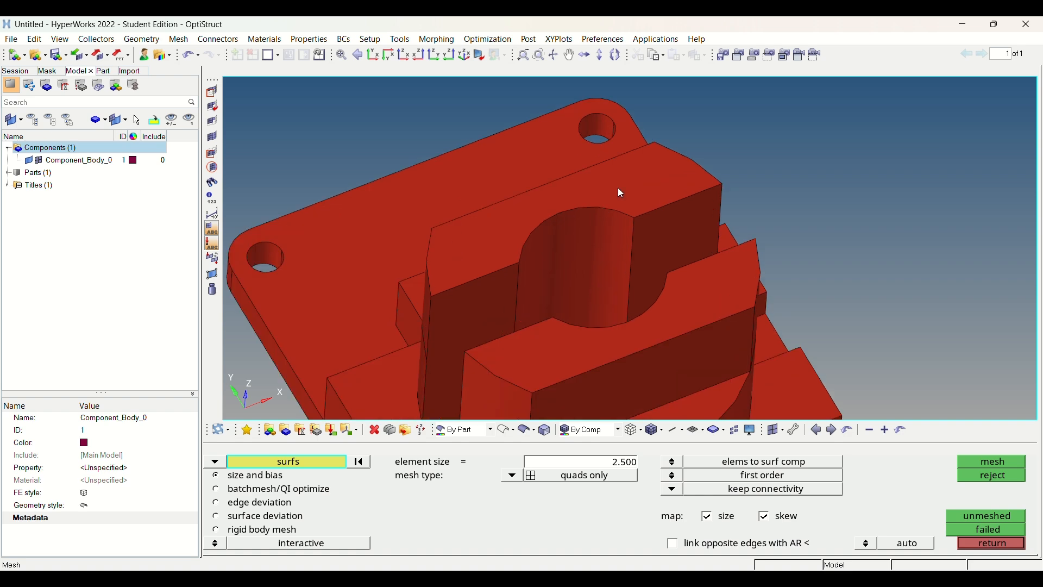
{"action": "left_click", "coordinate": [991, 461]}
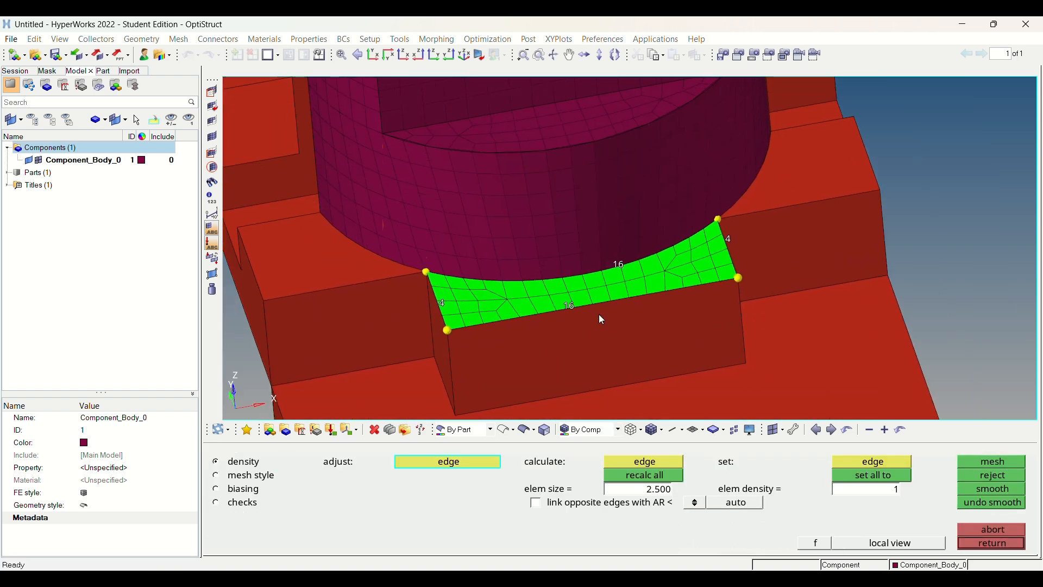
{"action": "left_click", "coordinate": [216, 474]}
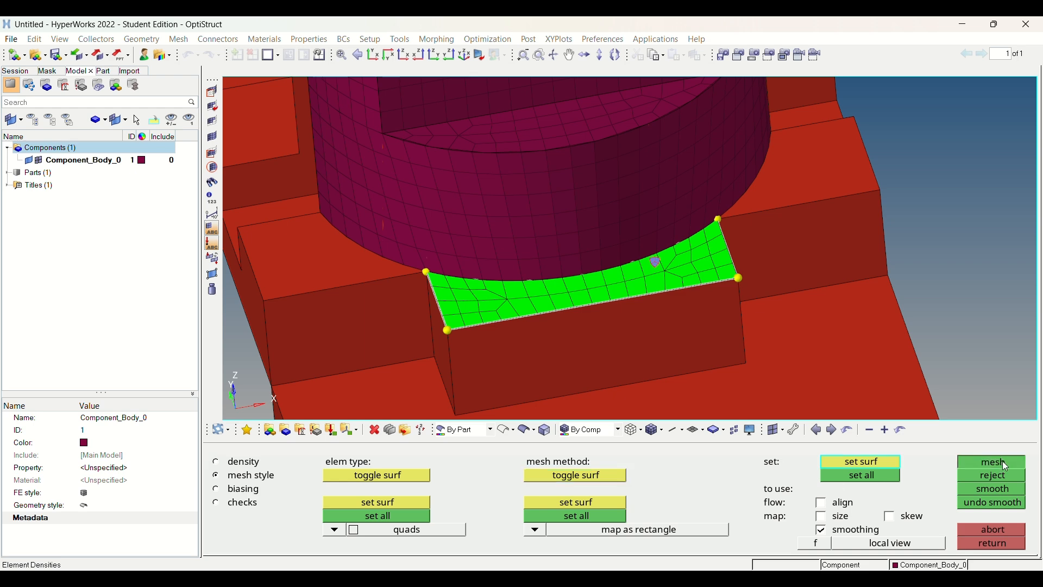
- Mesh the curved strip and remaining boss and ledge faces with quad elements
{"action": "left_click", "coordinate": [991, 462]}
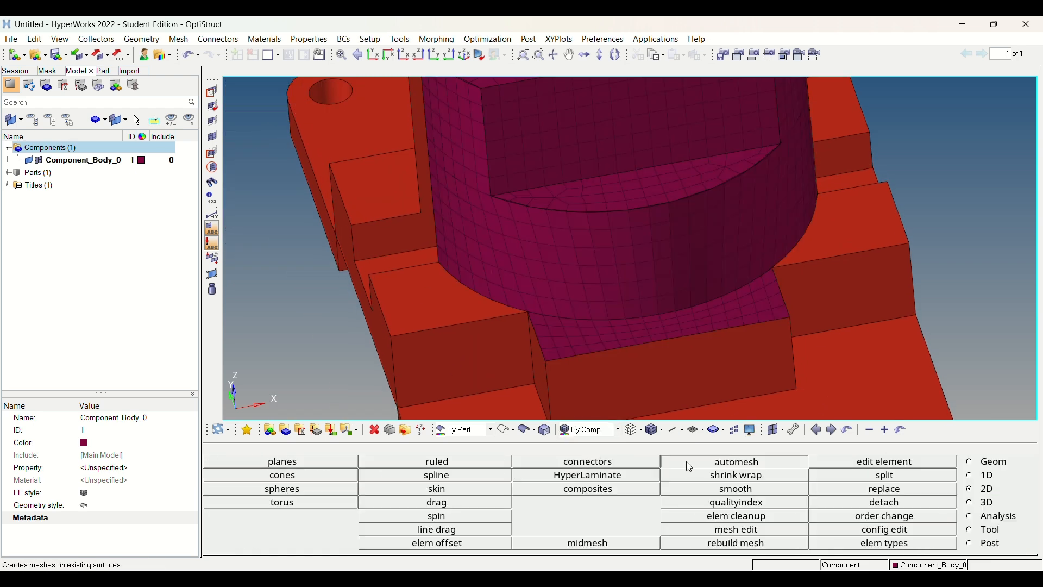
{"action": "left_click", "coordinate": [735, 461]}
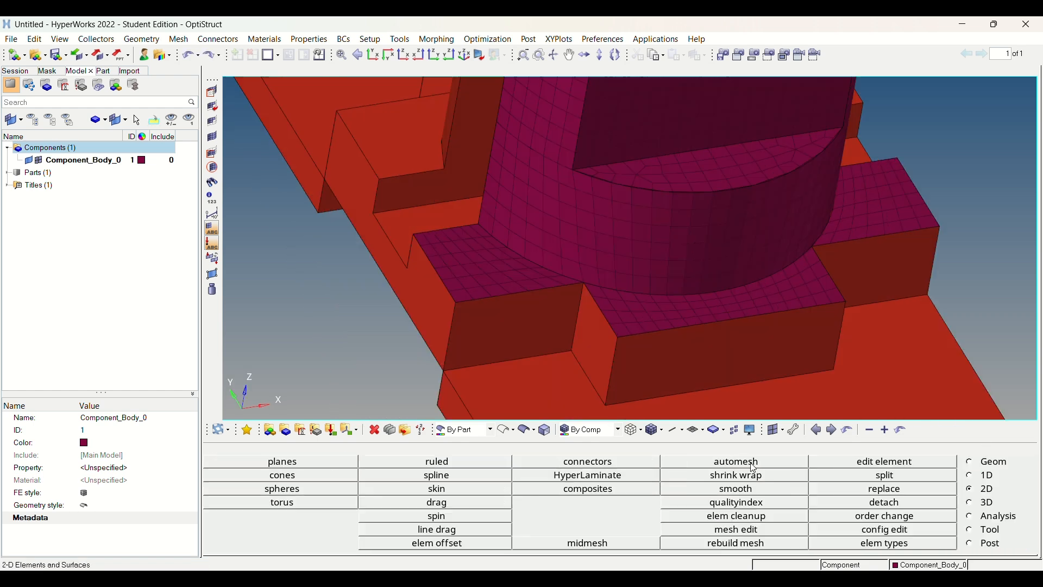
{"action": "left_click", "coordinate": [736, 504]}
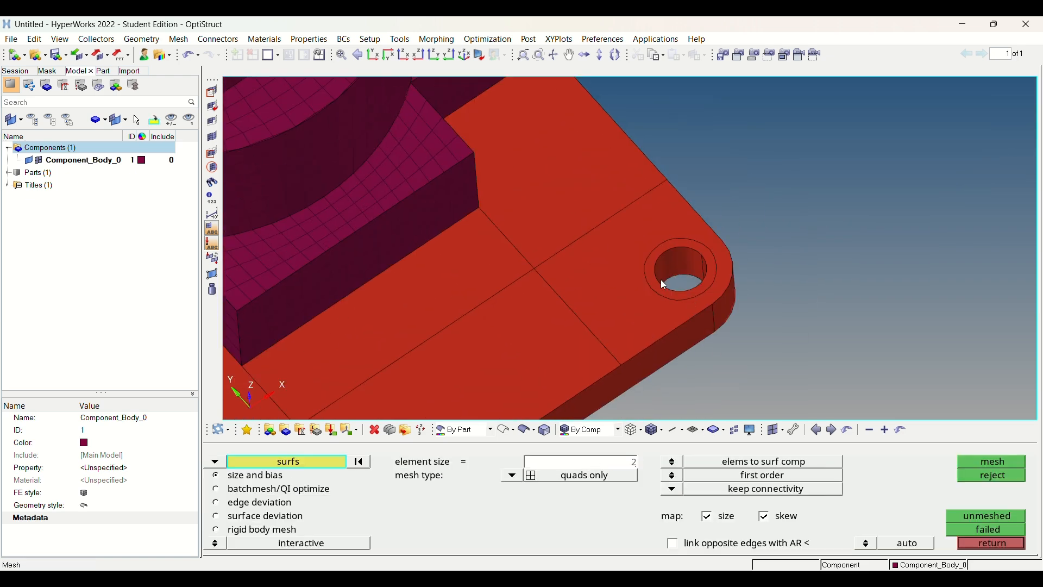
- Quad-mesh the hole rings, plate faces and narrow strip at element size 2 with adjusted edge densities
{"action": "left_click", "coordinate": [990, 461]}
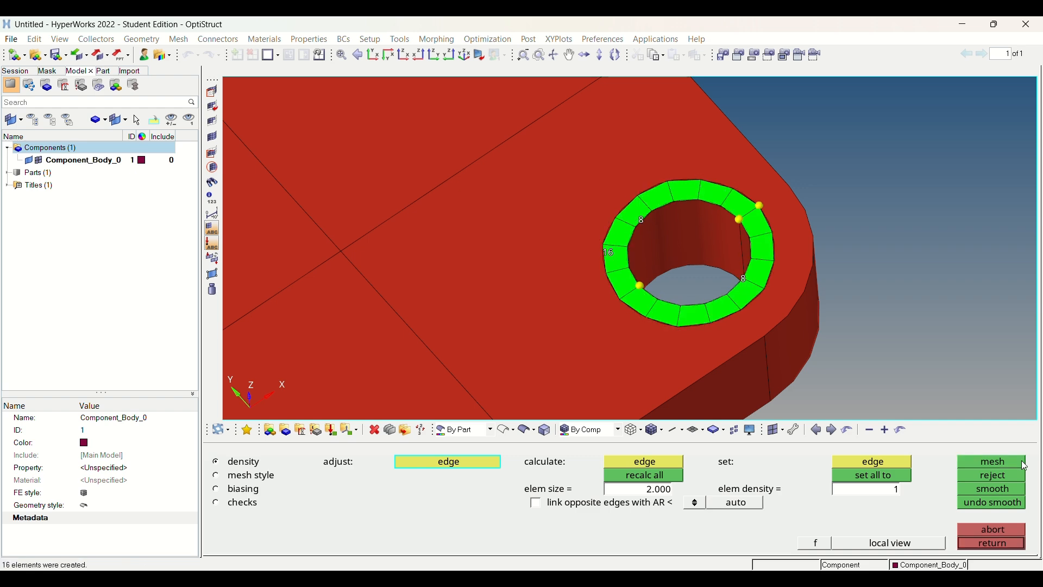
{"action": "left_click", "coordinate": [990, 461]}
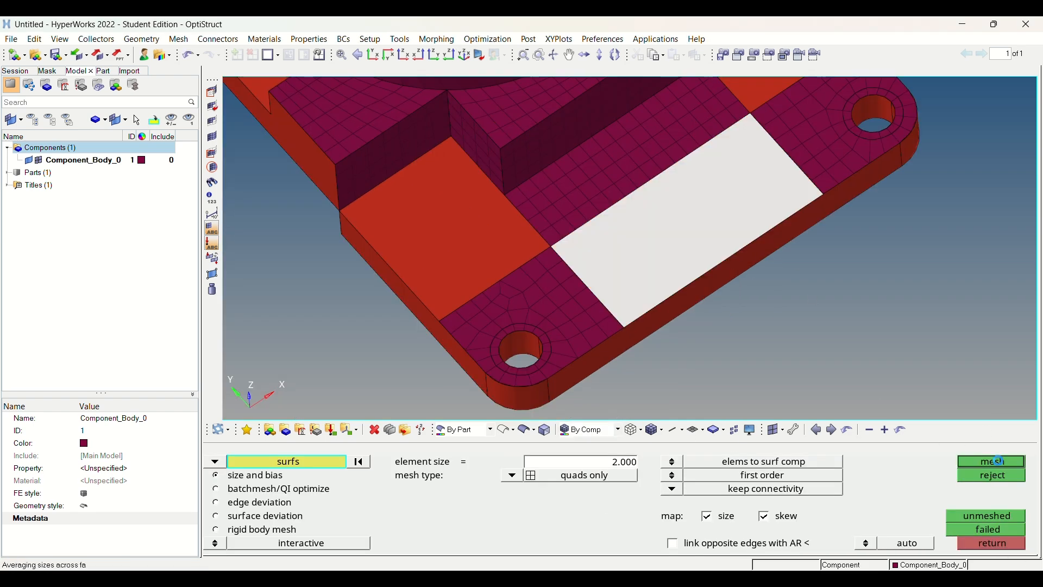
{"action": "left_click", "coordinate": [991, 462]}
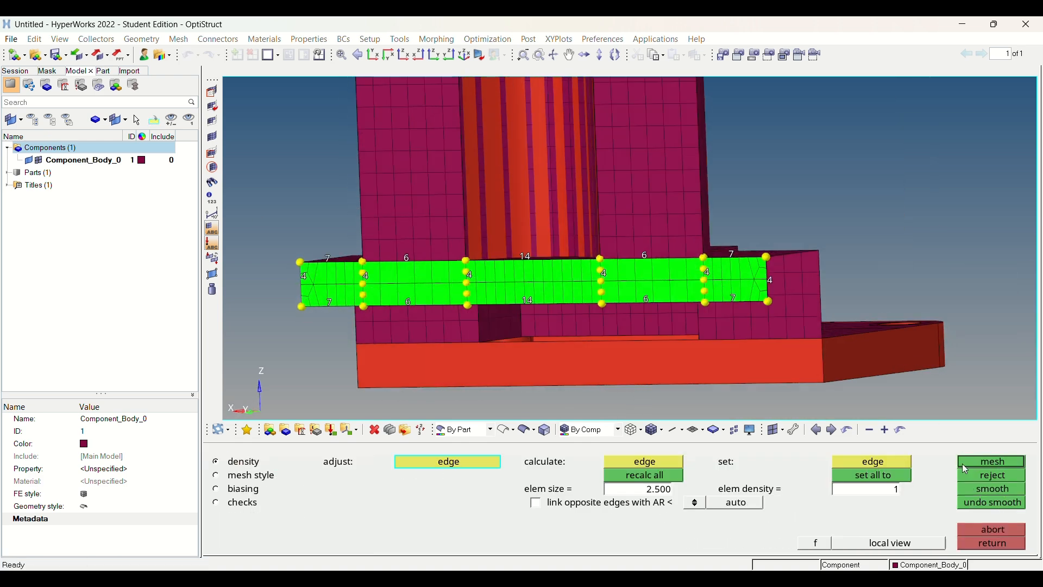
{"action": "left_click", "coordinate": [990, 461]}
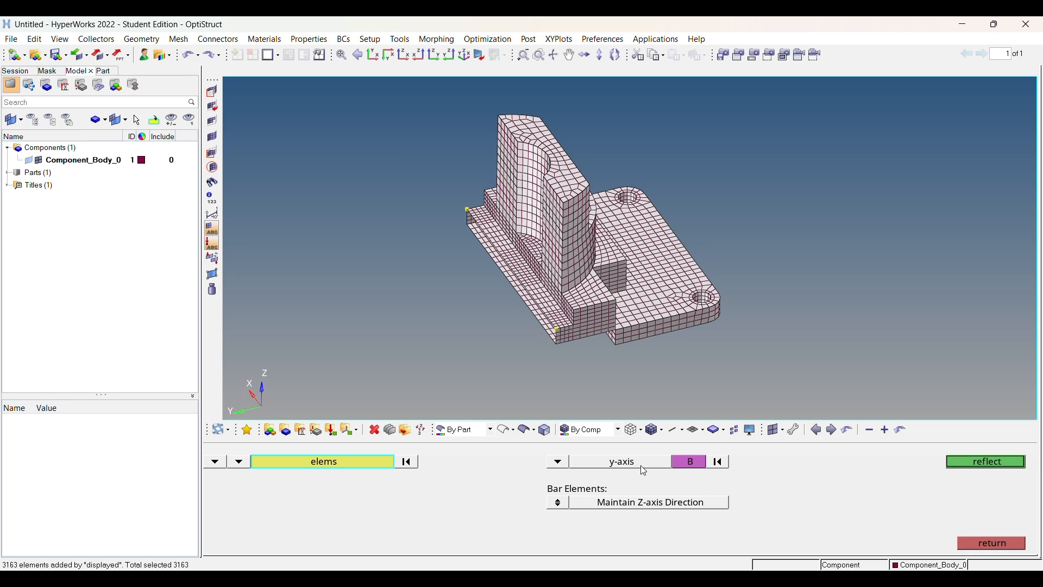
- Reflect the displayed shell elements across the y-axis about base point B
{"action": "left_click", "coordinate": [322, 462]}
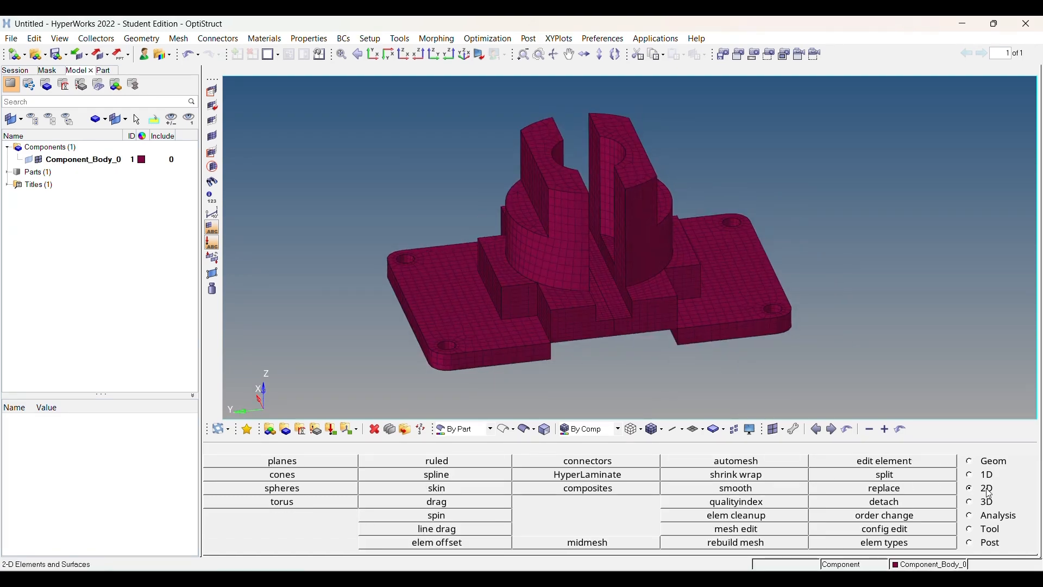
- Fill the bracket solid with a volume tetra mesh of element size 4, then choose elements to mask
{"action": "left_click", "coordinate": [736, 504]}
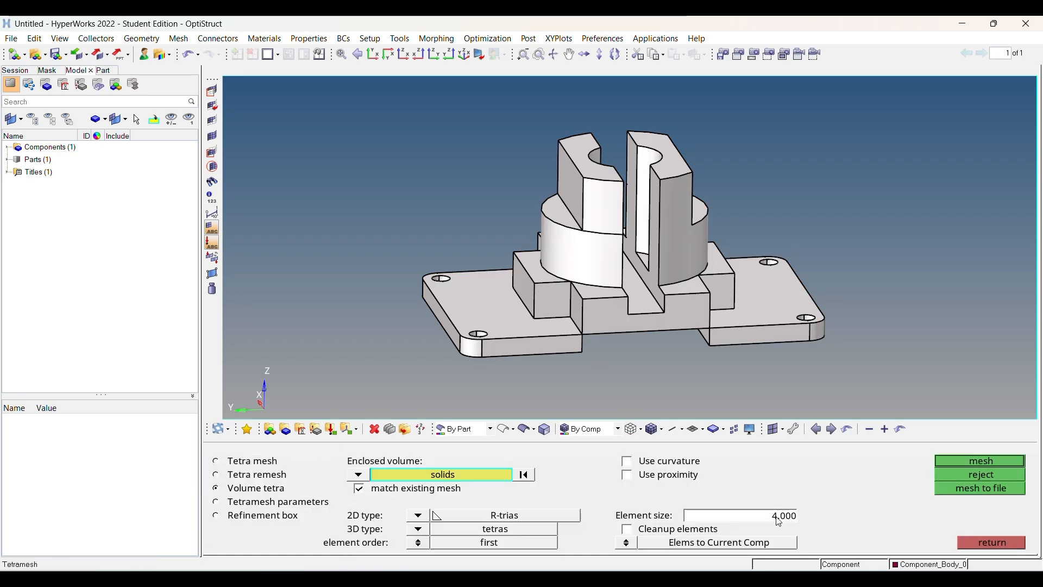
{"action": "left_click", "coordinate": [625, 460]}
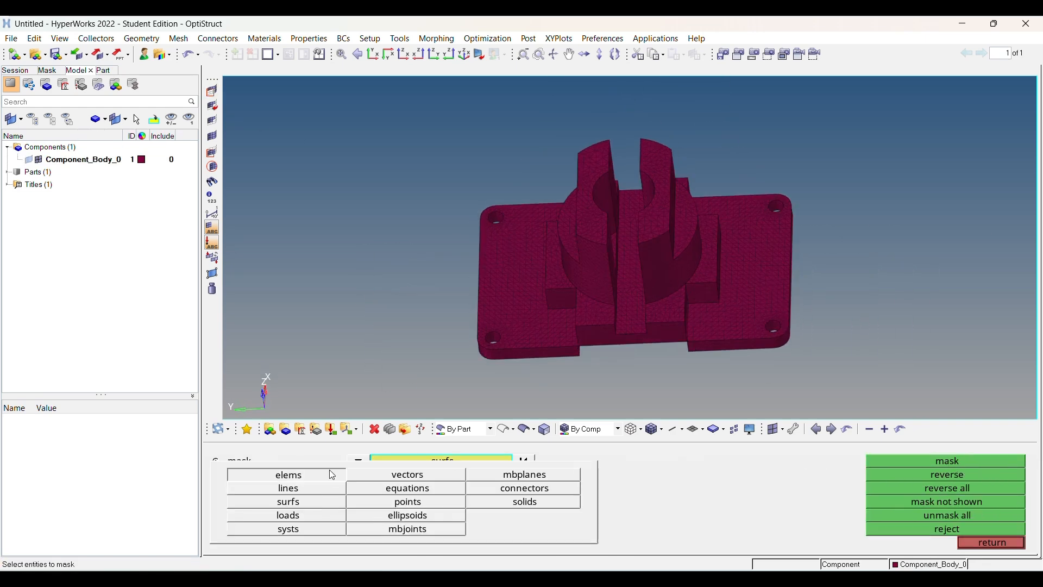
{"action": "left_click", "coordinate": [288, 474]}
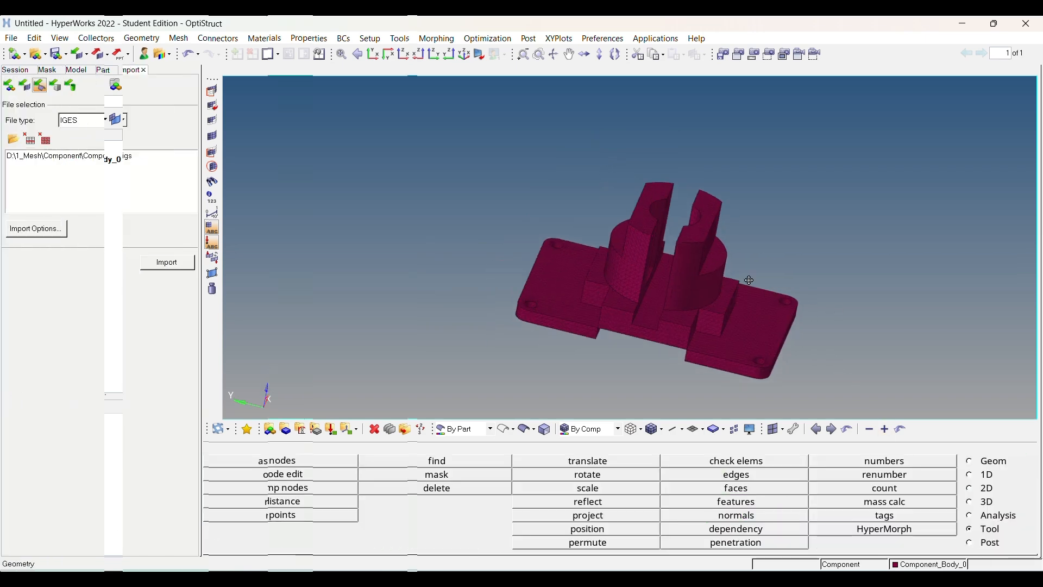
- Import the Part4 IGES bracket geometry for splitting into components
{"action": "left_click", "coordinate": [166, 261]}
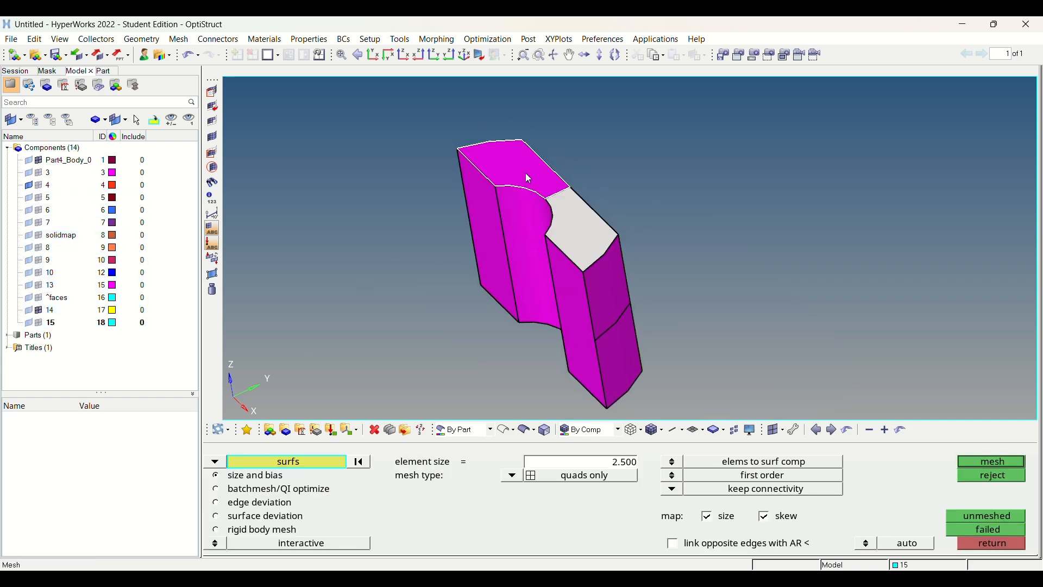
- Quad-mesh the top face of the isolated piece at size 2.5 and return
{"action": "left_click", "coordinate": [990, 461]}
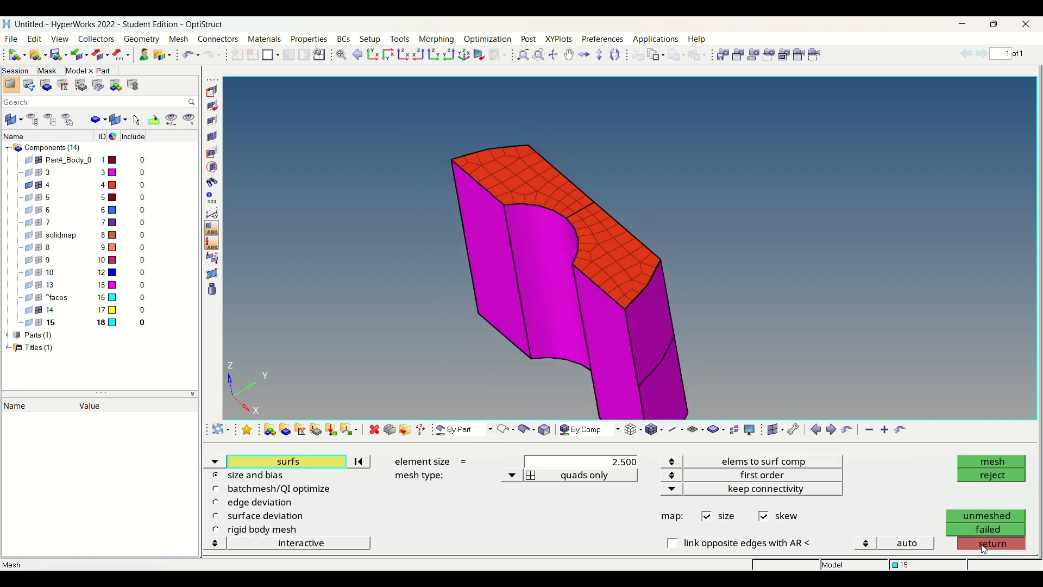
{"action": "left_click", "coordinate": [991, 543]}
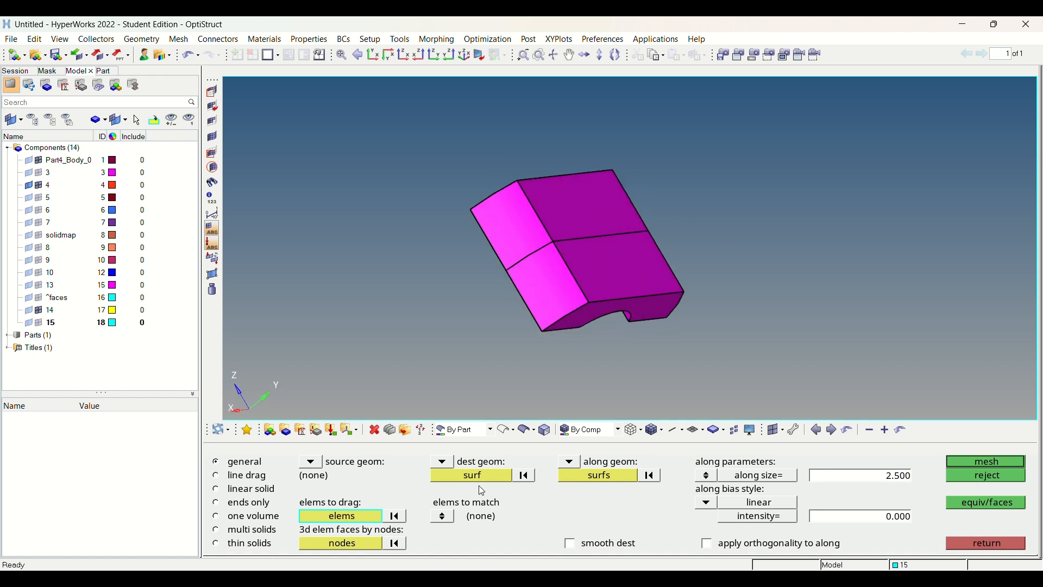
- Mesh the thin source face with edited edge densities
{"action": "left_click", "coordinate": [471, 475]}
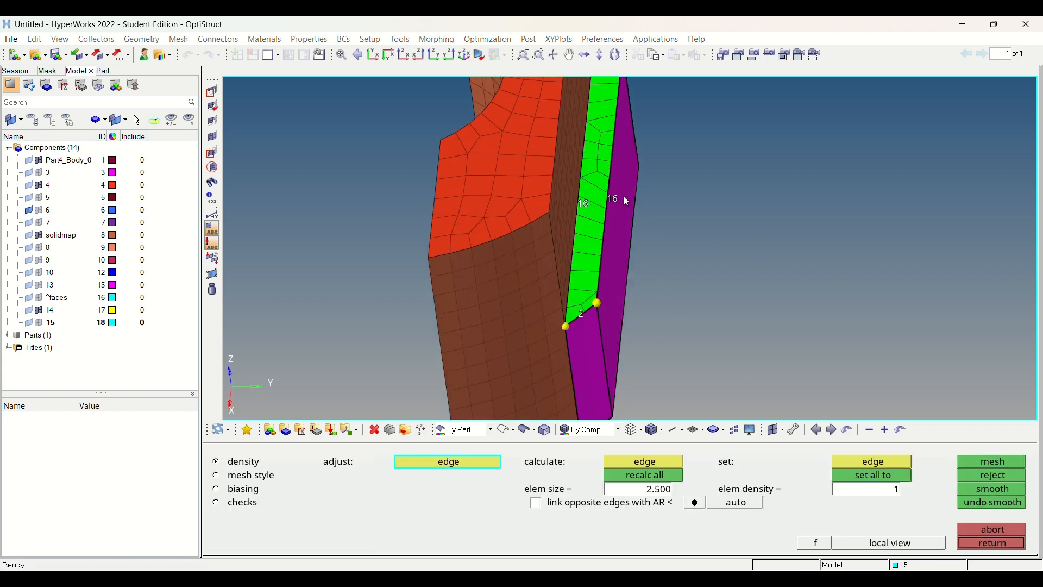
{"action": "left_click", "coordinate": [216, 474]}
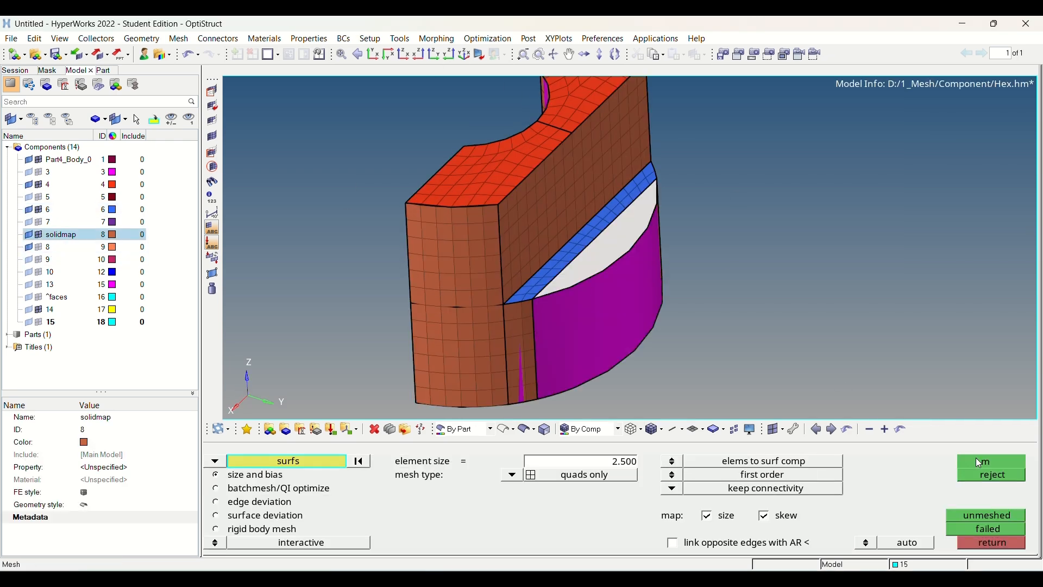
{"action": "left_click", "coordinate": [984, 460]}
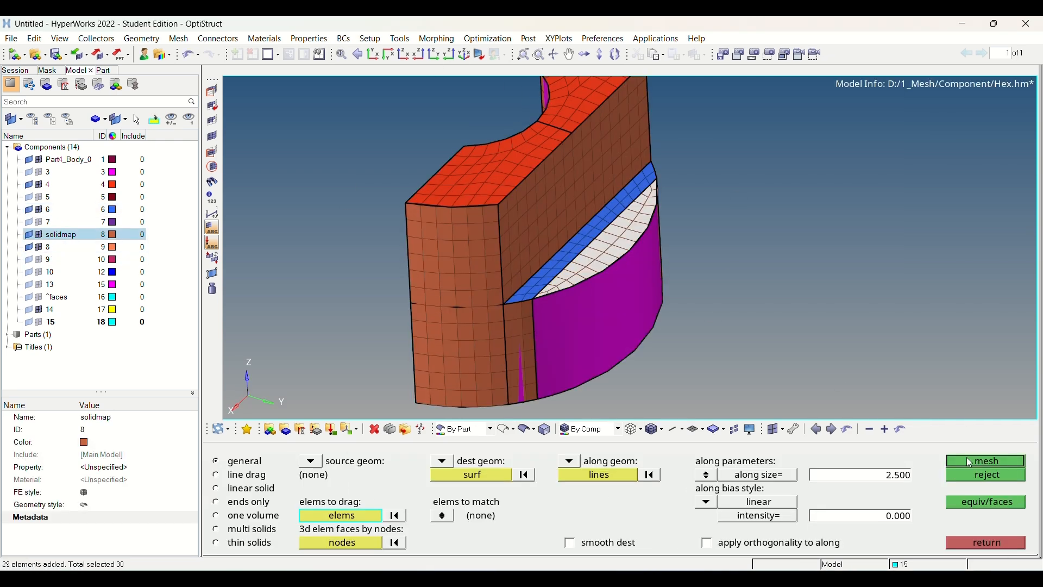
- Sweep the face mesh into hexahedra with solid map and check the free faces
{"action": "left_click", "coordinate": [985, 462]}
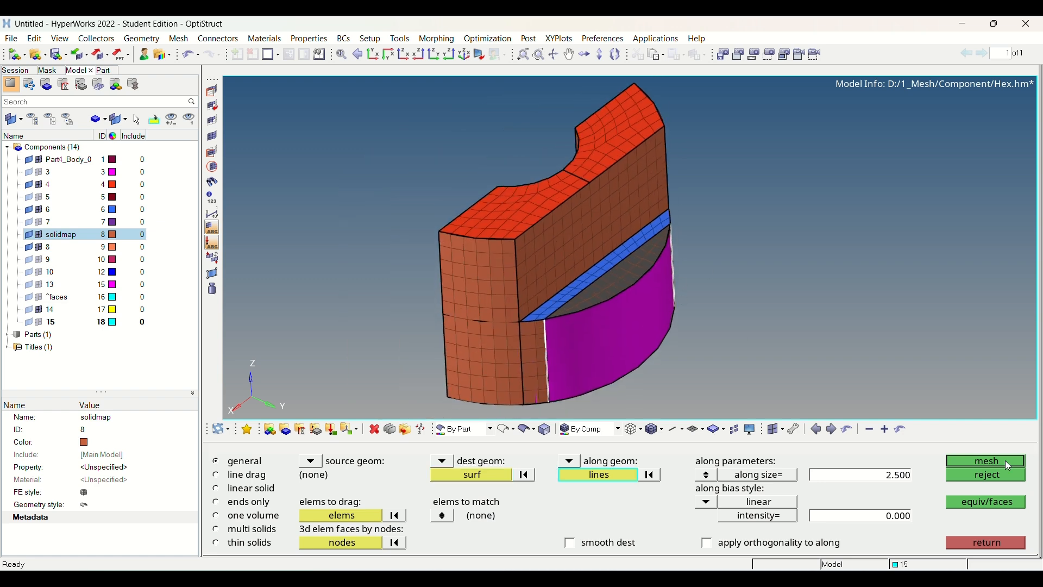
{"action": "left_click", "coordinate": [987, 460]}
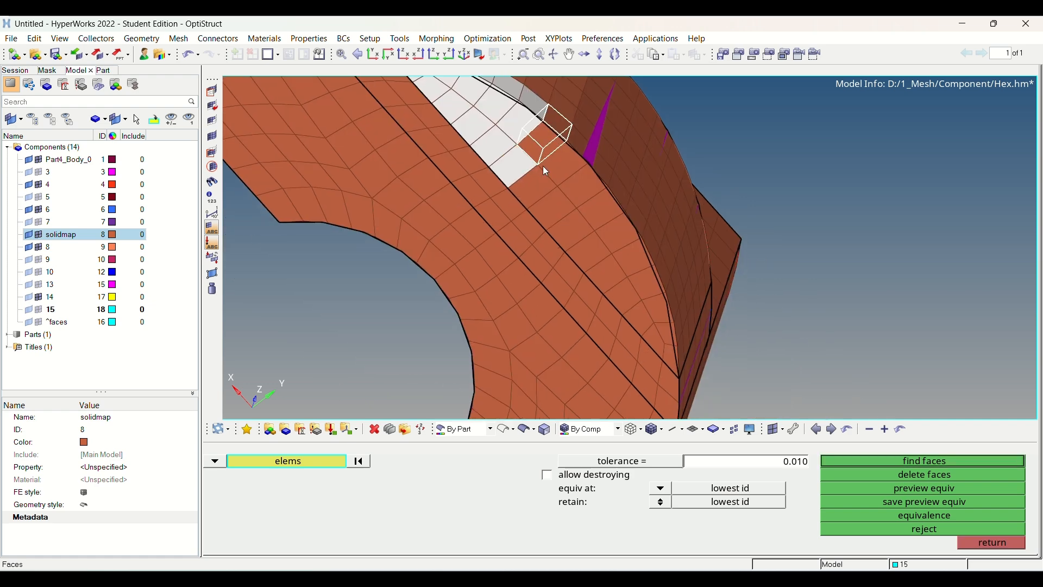
{"action": "left_click", "coordinate": [924, 460]}
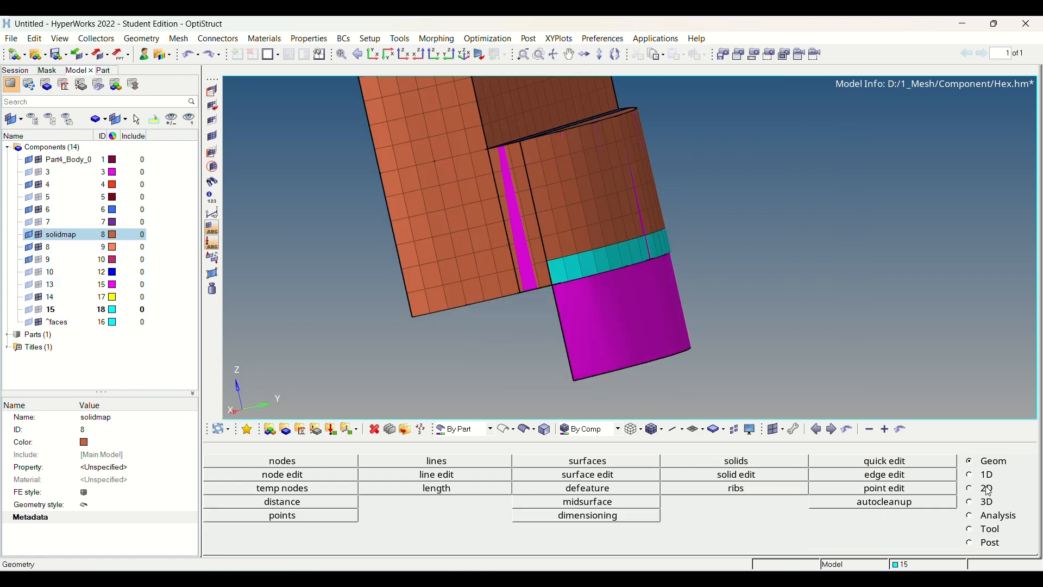
- Set up a solid-map general sweep of the cyan shell elements with the destination geometry type
{"action": "left_click", "coordinate": [736, 461]}
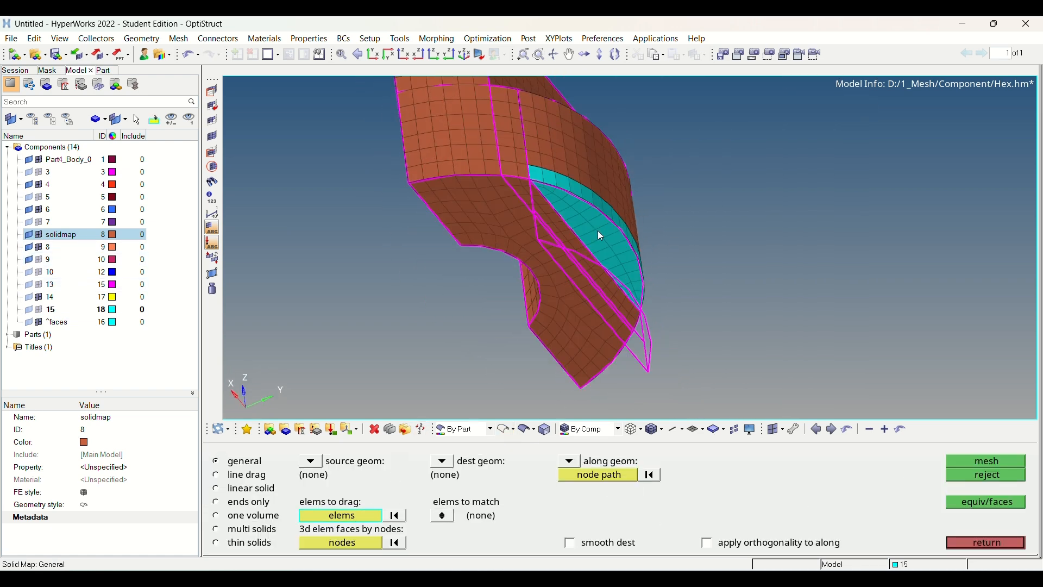
{"action": "left_click", "coordinate": [440, 460]}
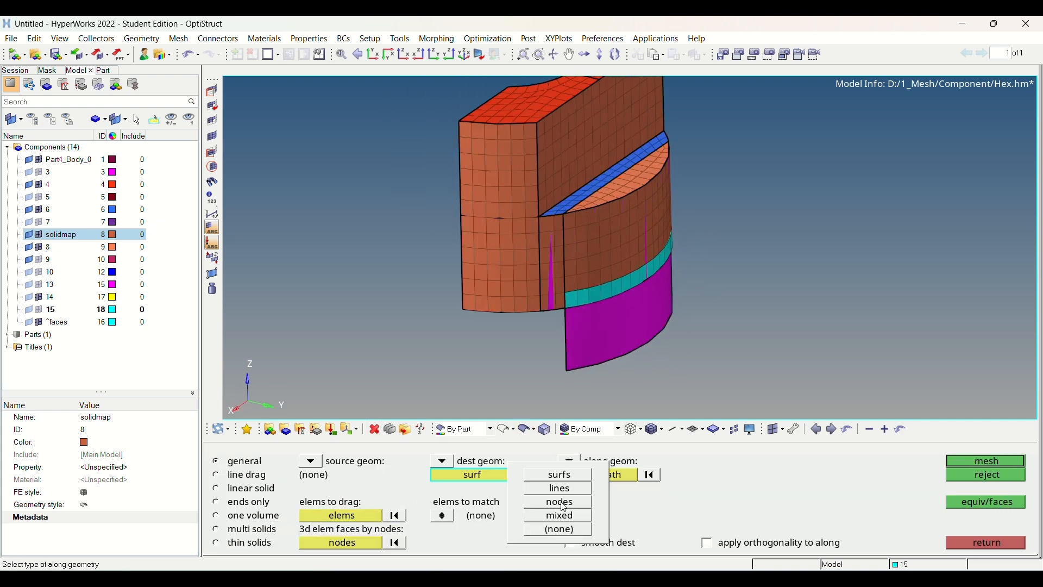
{"action": "left_click", "coordinate": [559, 488]}
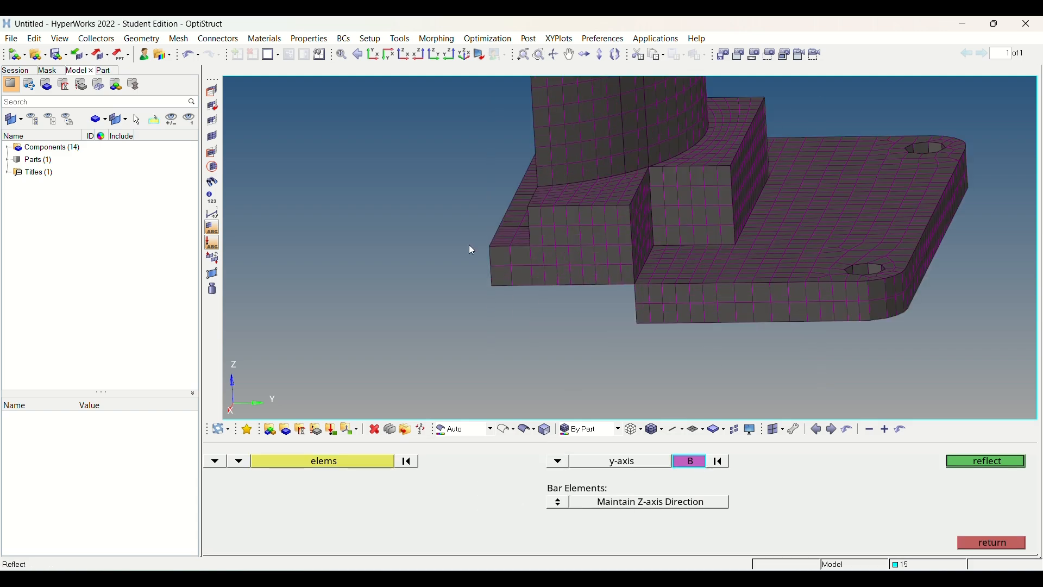
- Reflect the hex half mesh across the y-axis about base point B
{"action": "left_click", "coordinate": [985, 460]}
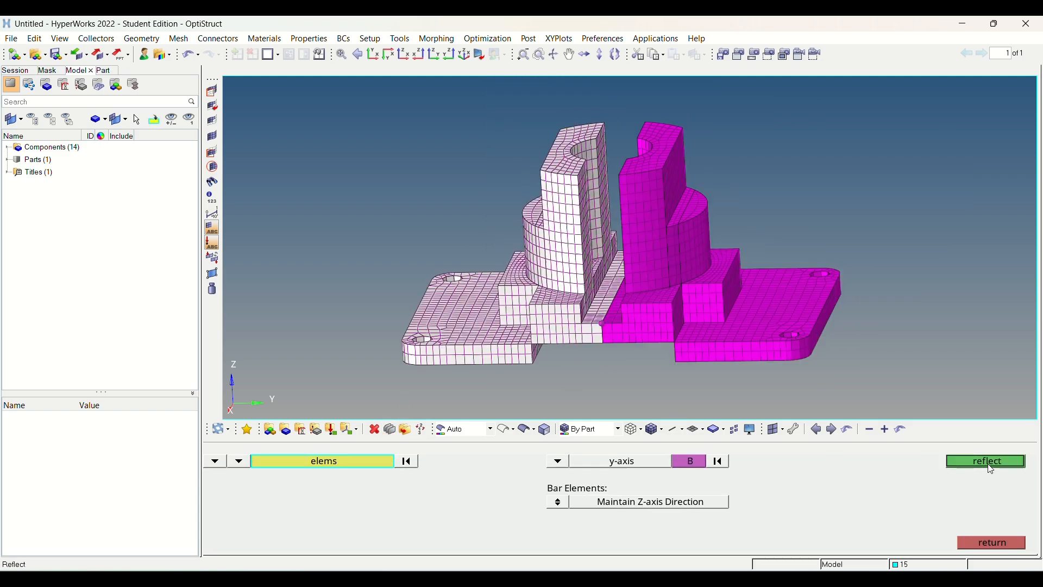